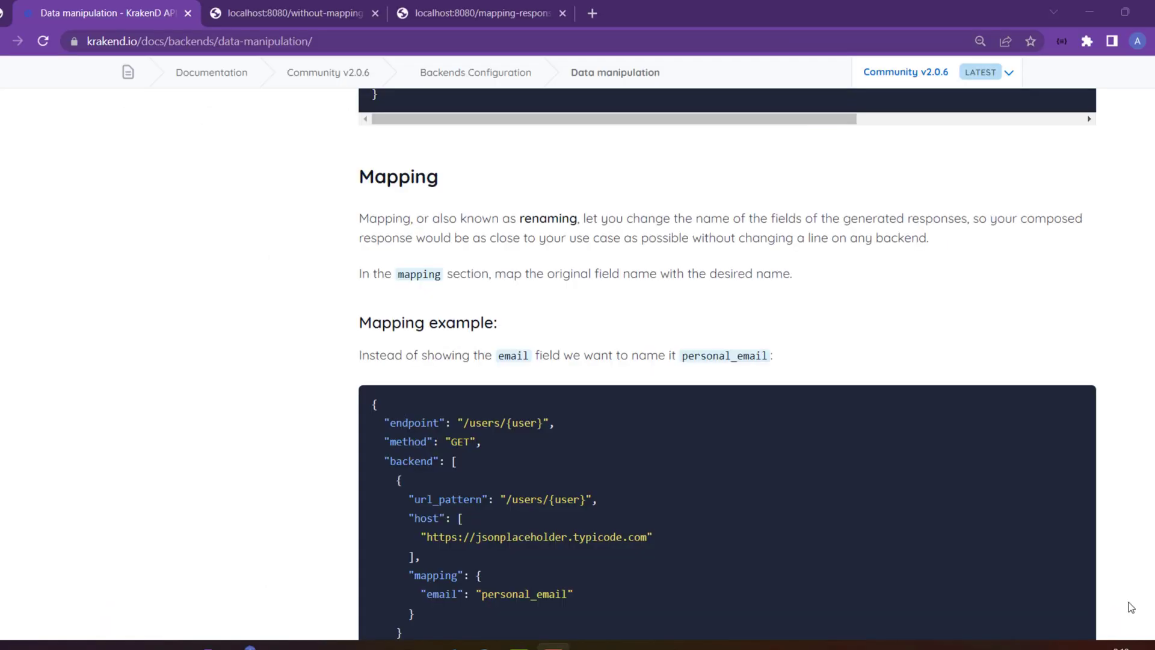
mouse_move(388, 198)
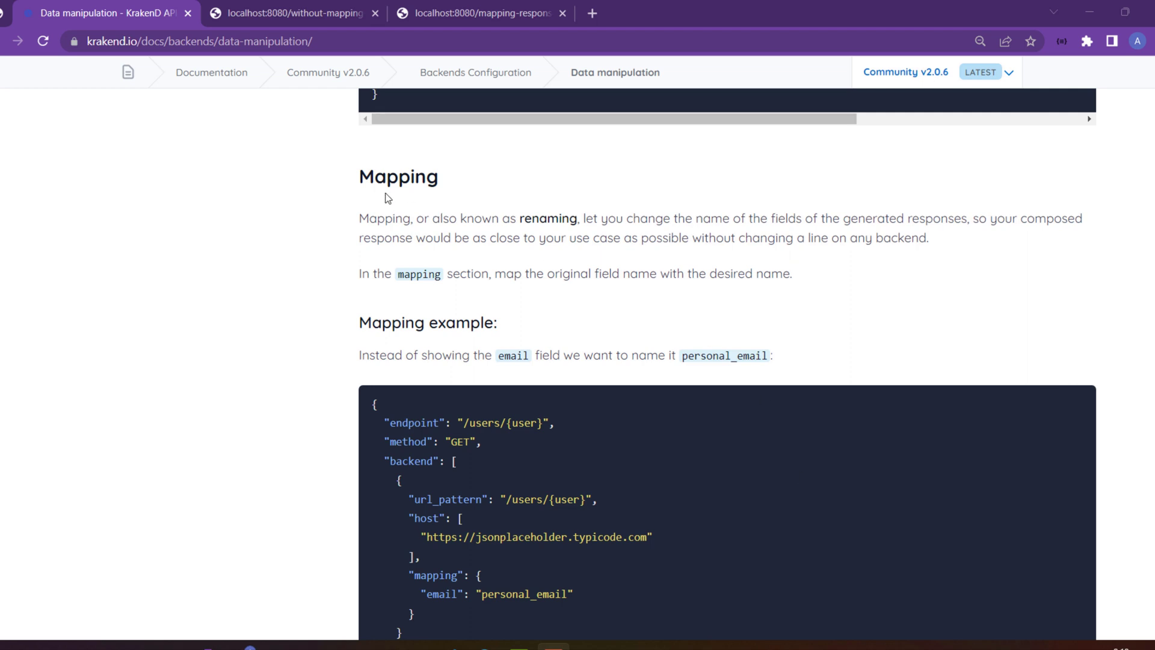
Step: Highlight the Mapping docs heading and the userId, body and title fields in test.json
double_click(398, 177)
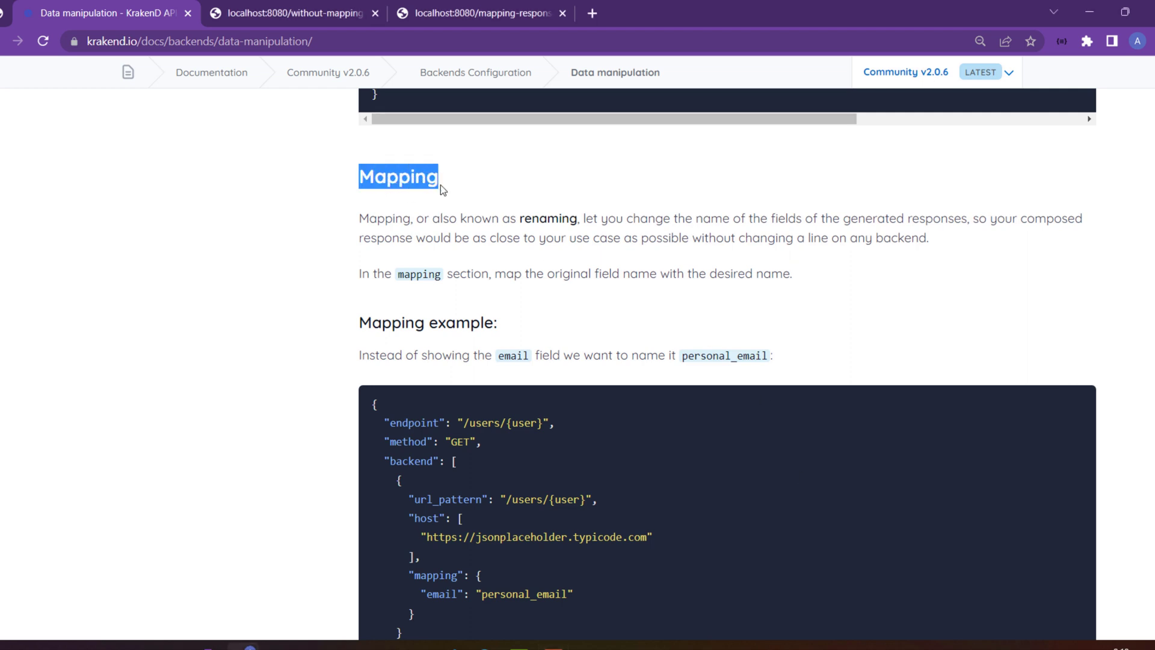
mouse_move(441, 328)
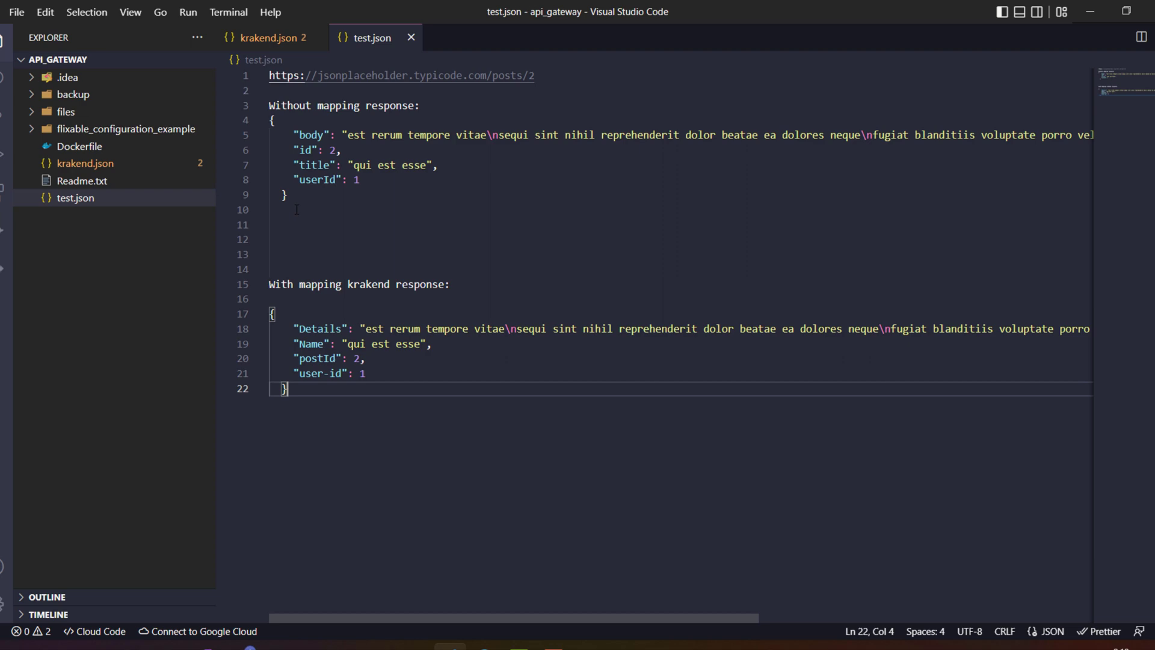
click(295, 225)
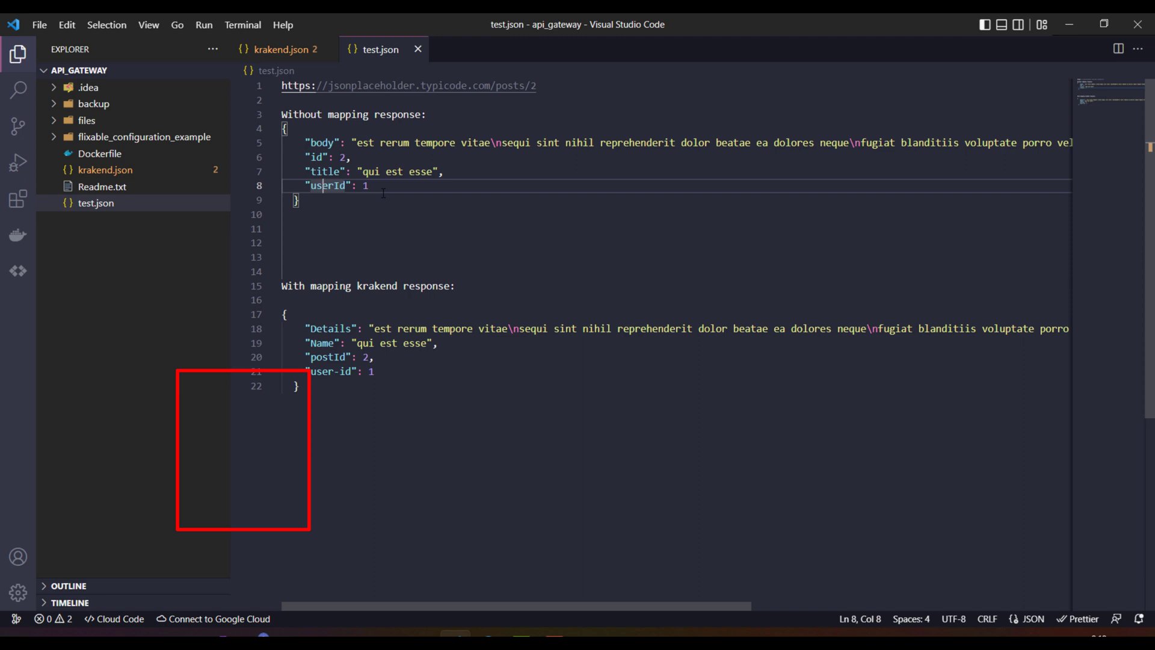
double_click(322, 143)
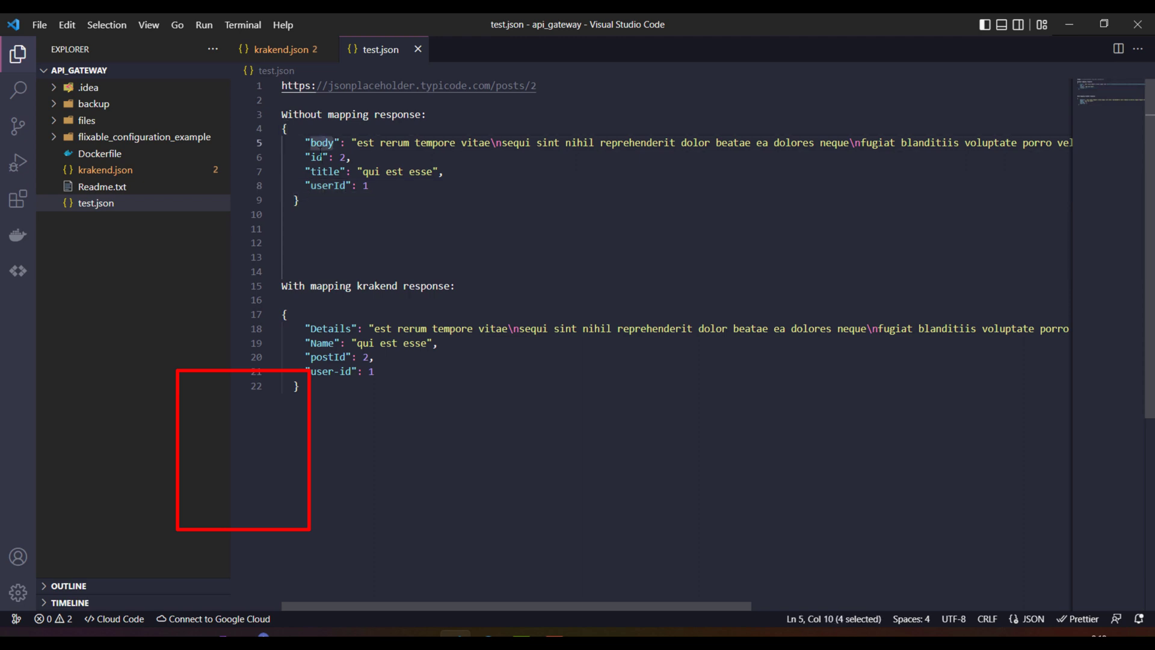
double_click(330, 328)
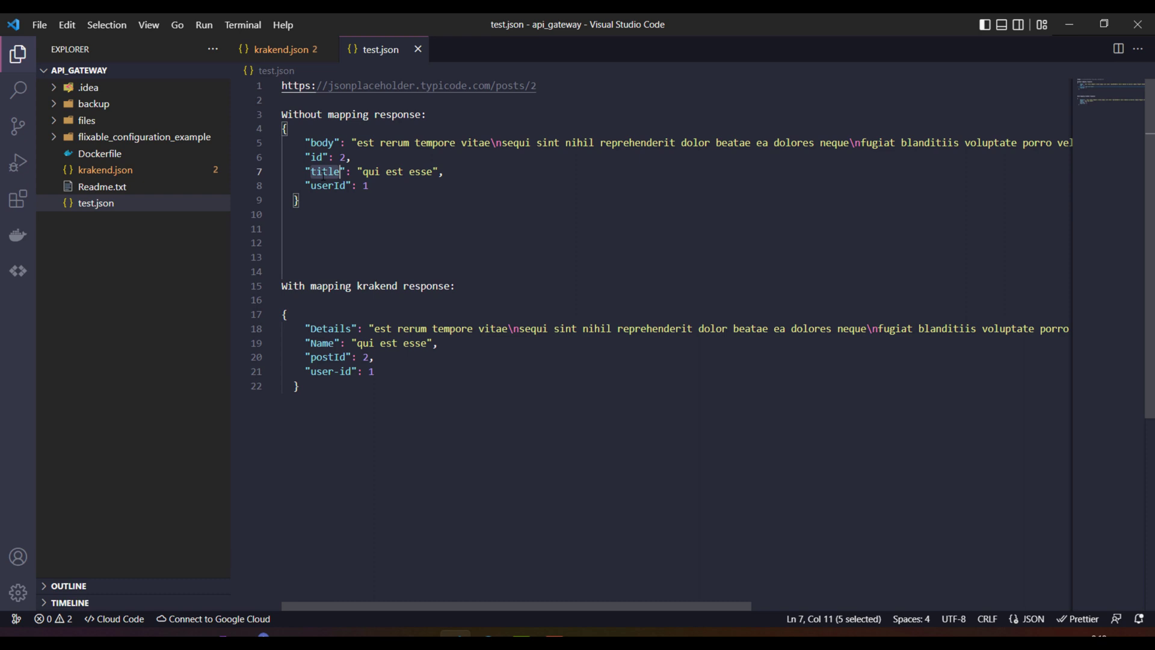
double_click(321, 342)
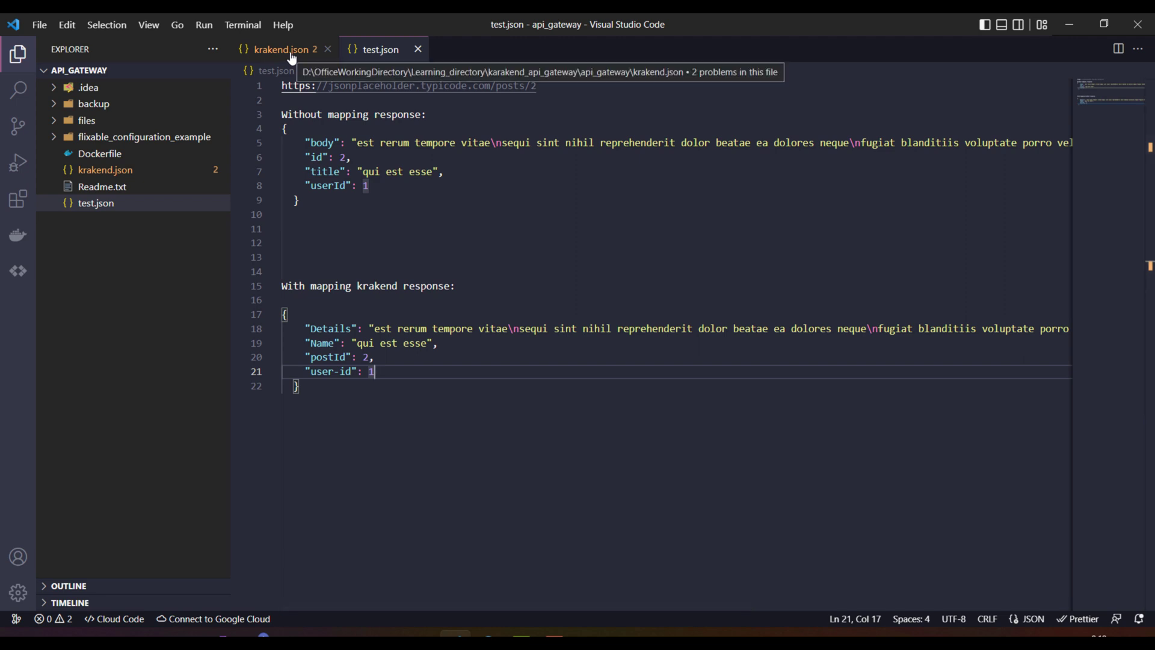
Step: Open krakend.json and scroll past the first endpoint to /mapping-response/{id}
click(281, 50)
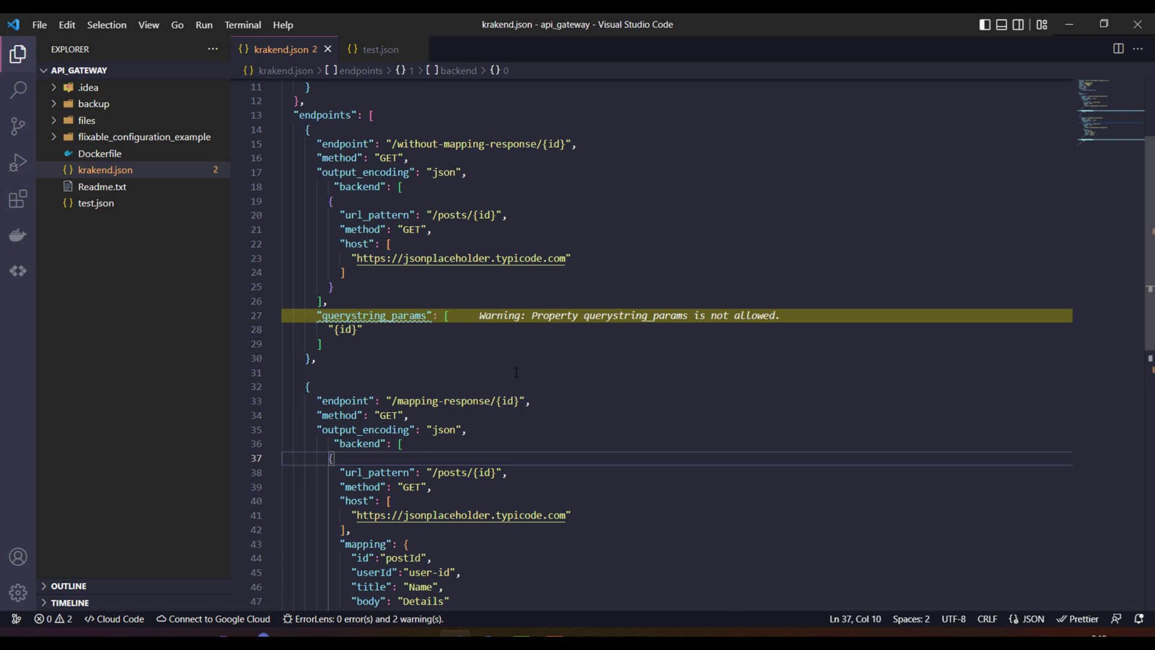
scroll(up, 3)
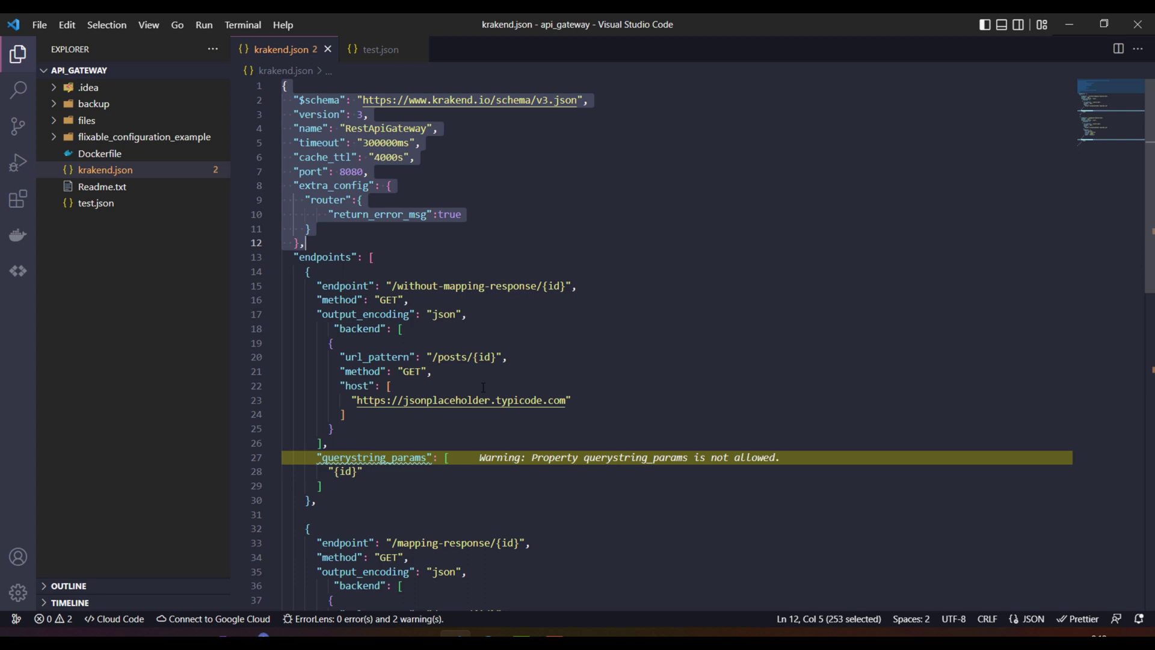
scroll(down, 3)
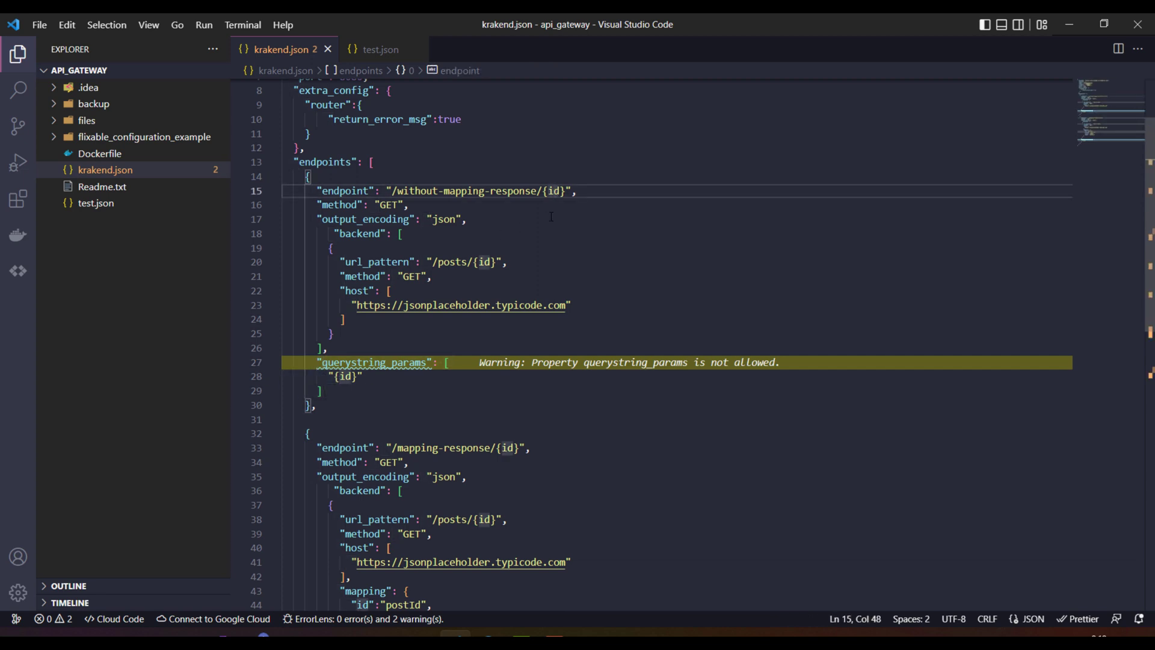
mouse_move(479, 191)
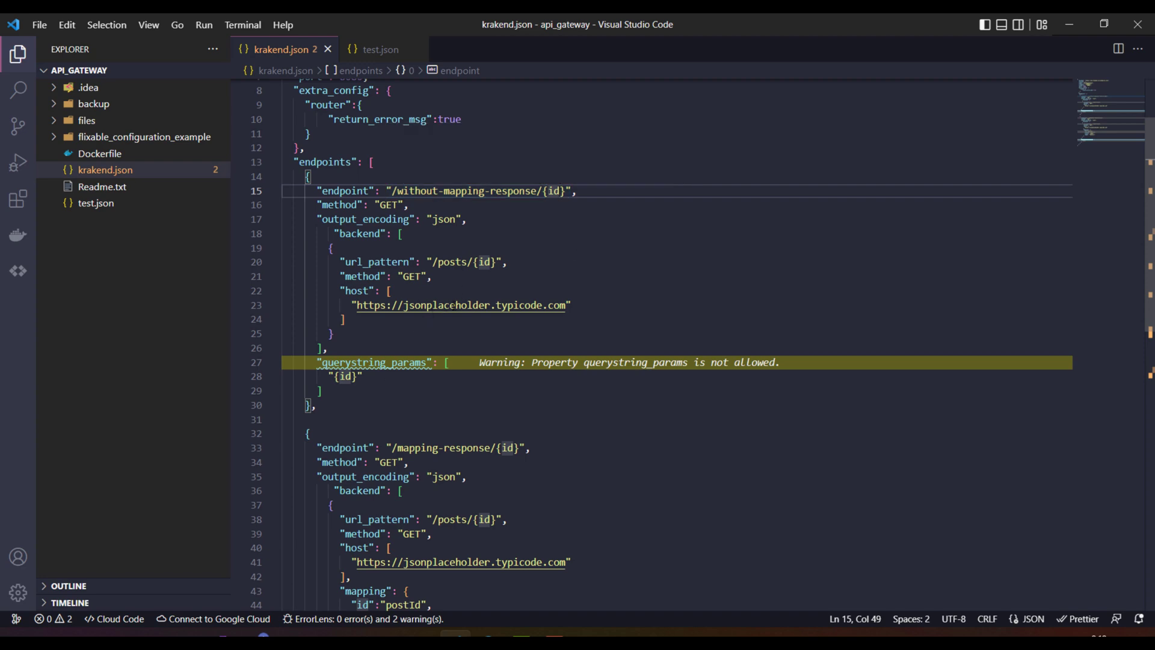
click(315, 405)
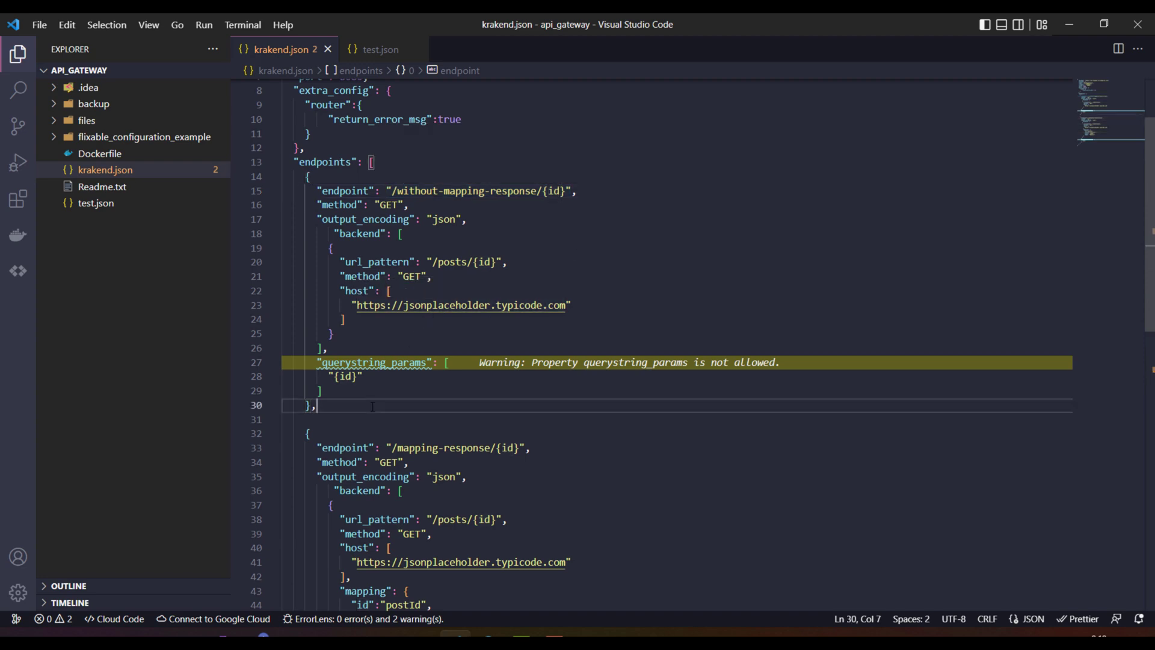
scroll(down, 3)
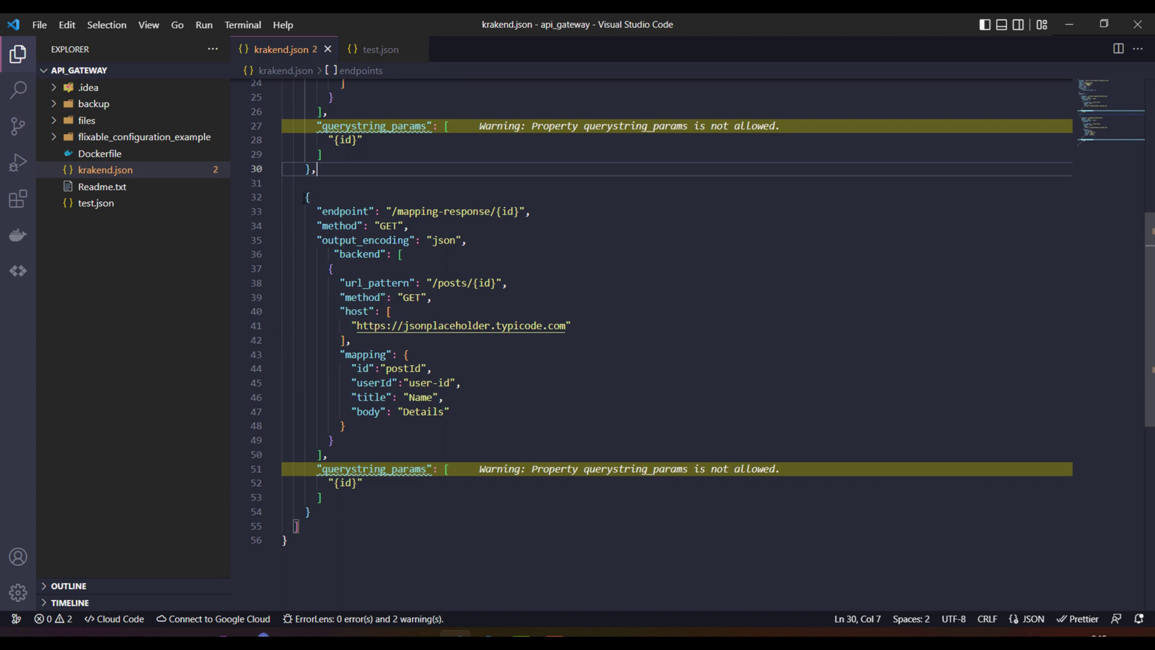
drag(306, 197, 323, 498)
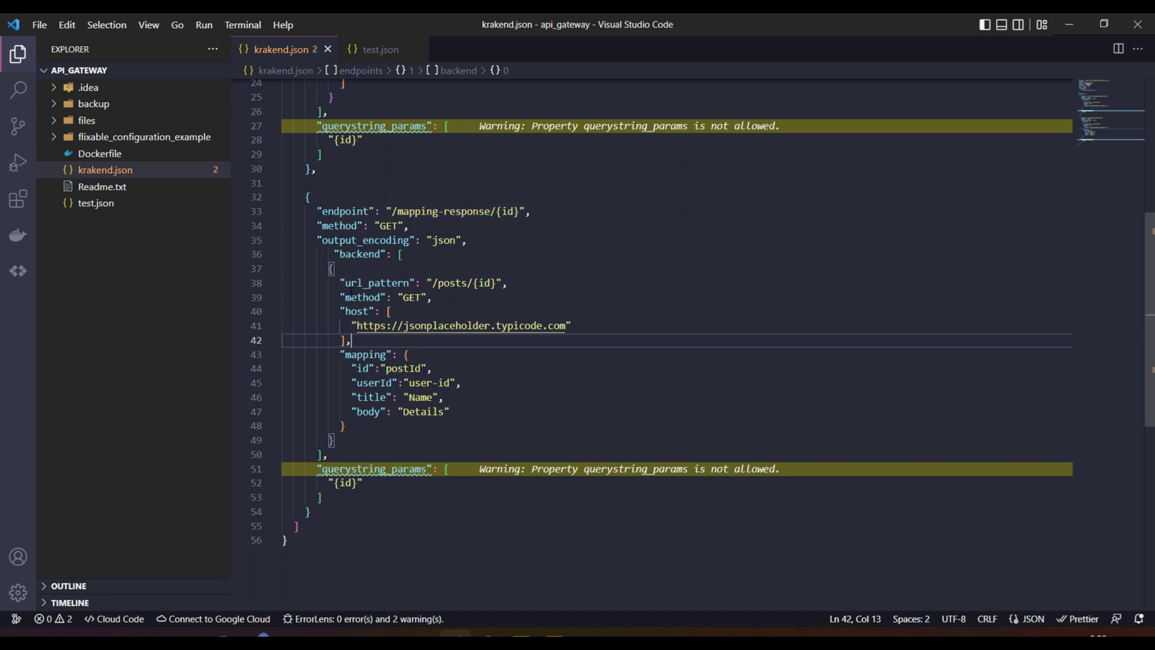
Step: Inspect the mapping block, highlighting the id key, the Details target and the body source field
click(380, 282)
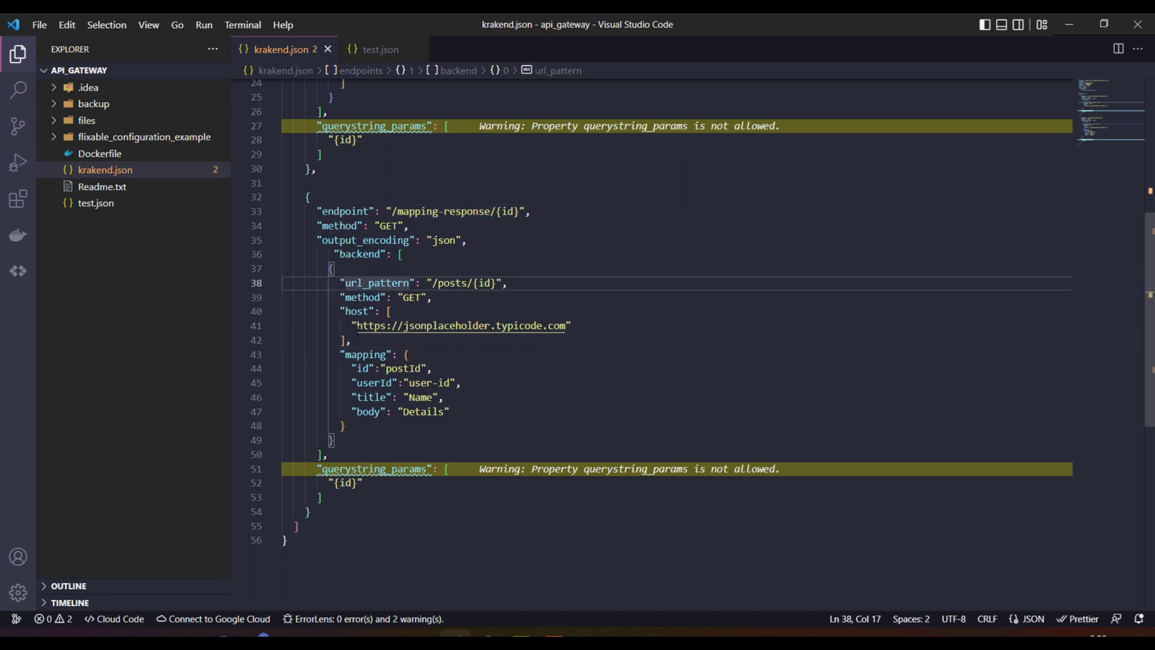
drag(332, 269, 350, 339)
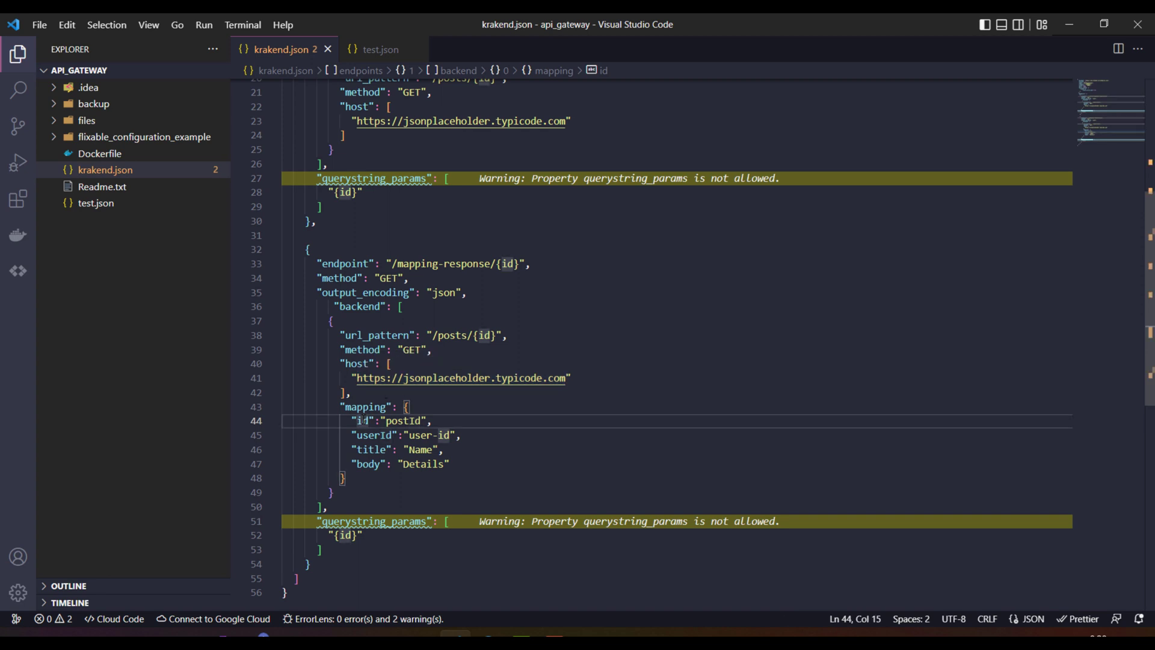
double_click(409, 420)
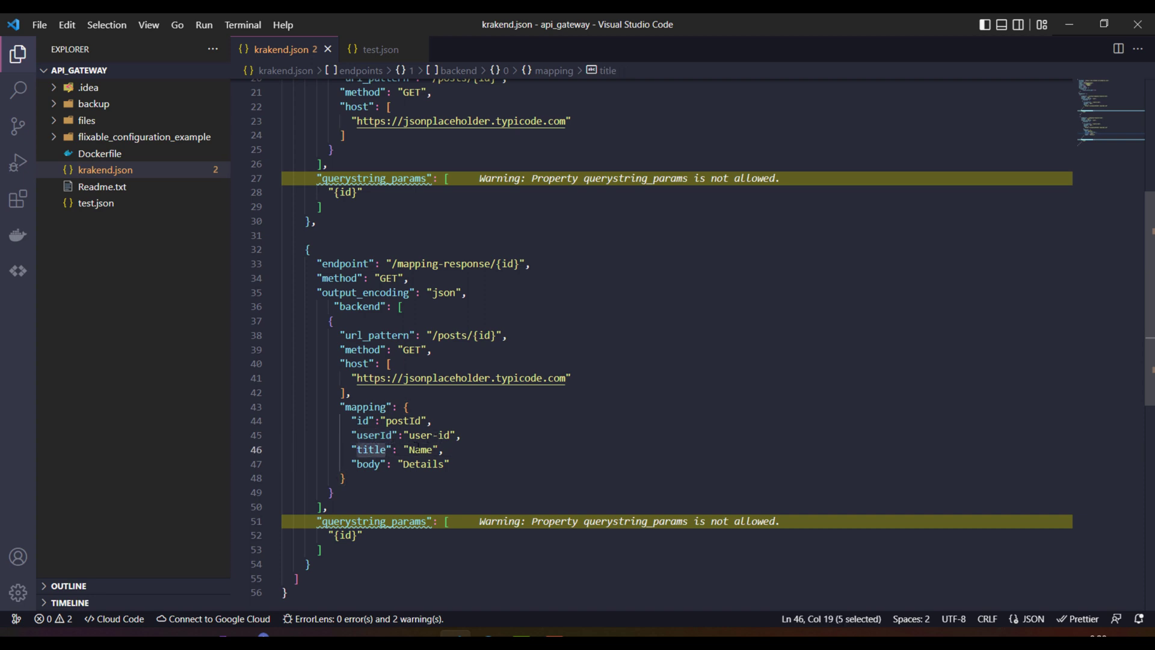
click(426, 463)
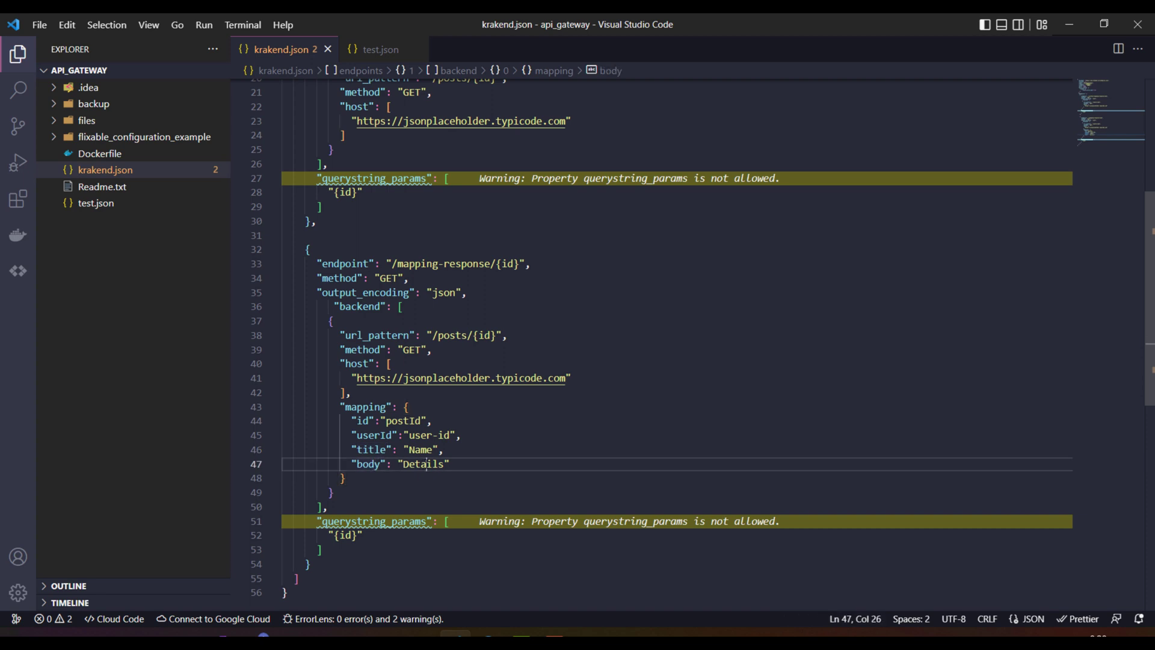
double_click(423, 464)
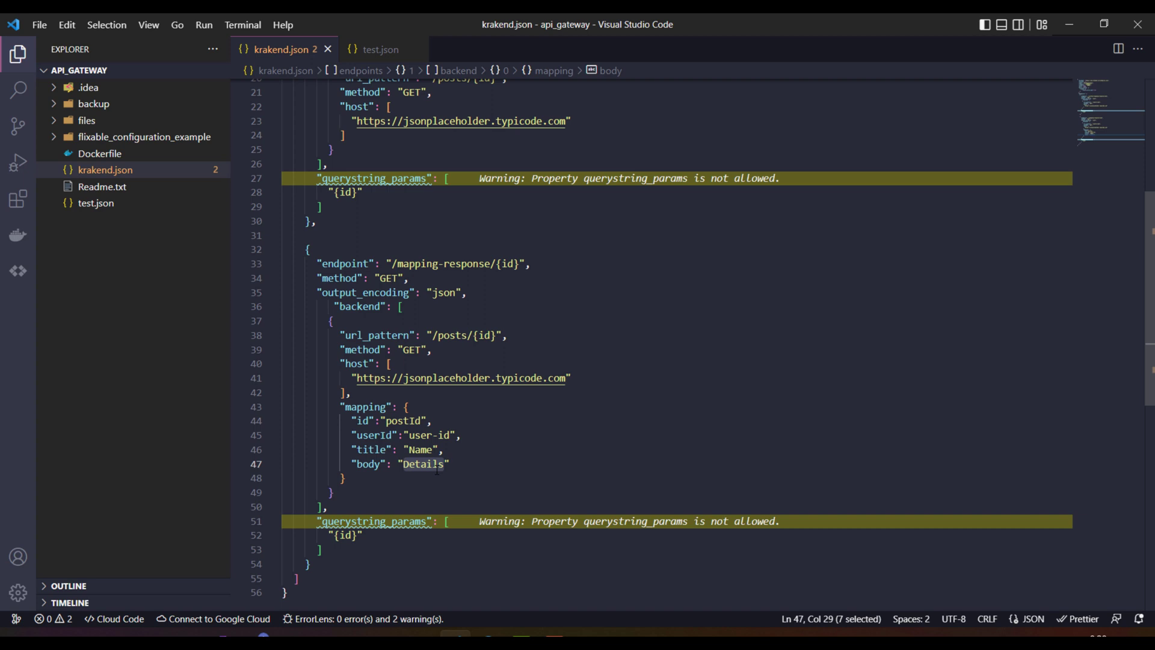
double_click(367, 463)
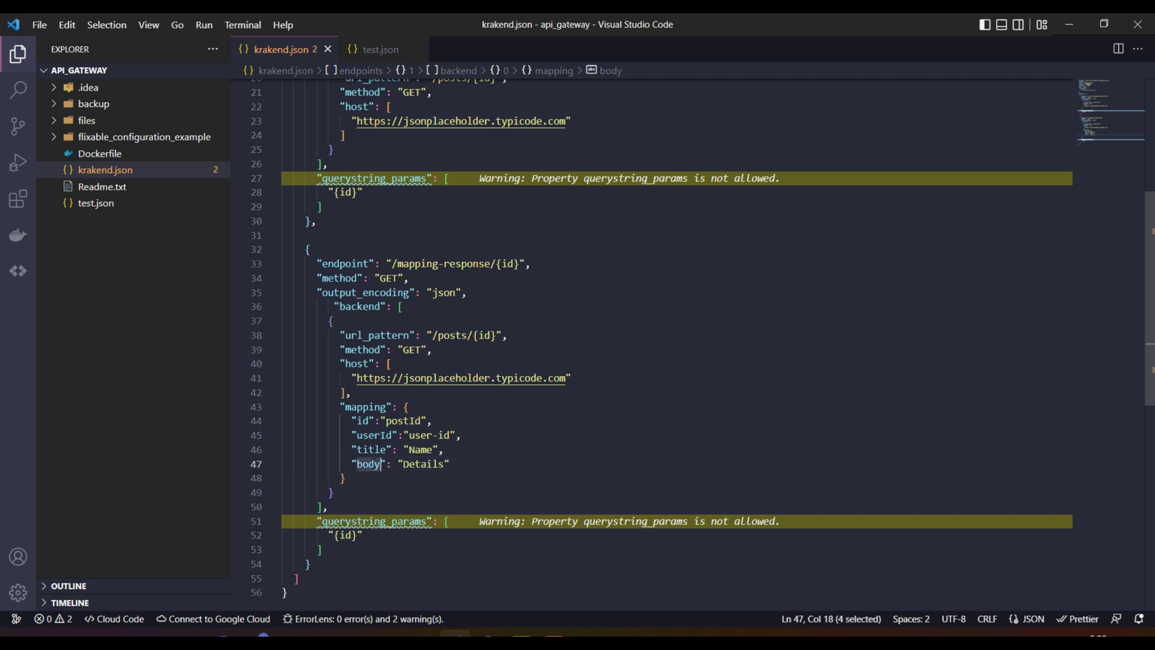
double_click(368, 463)
text(cls)
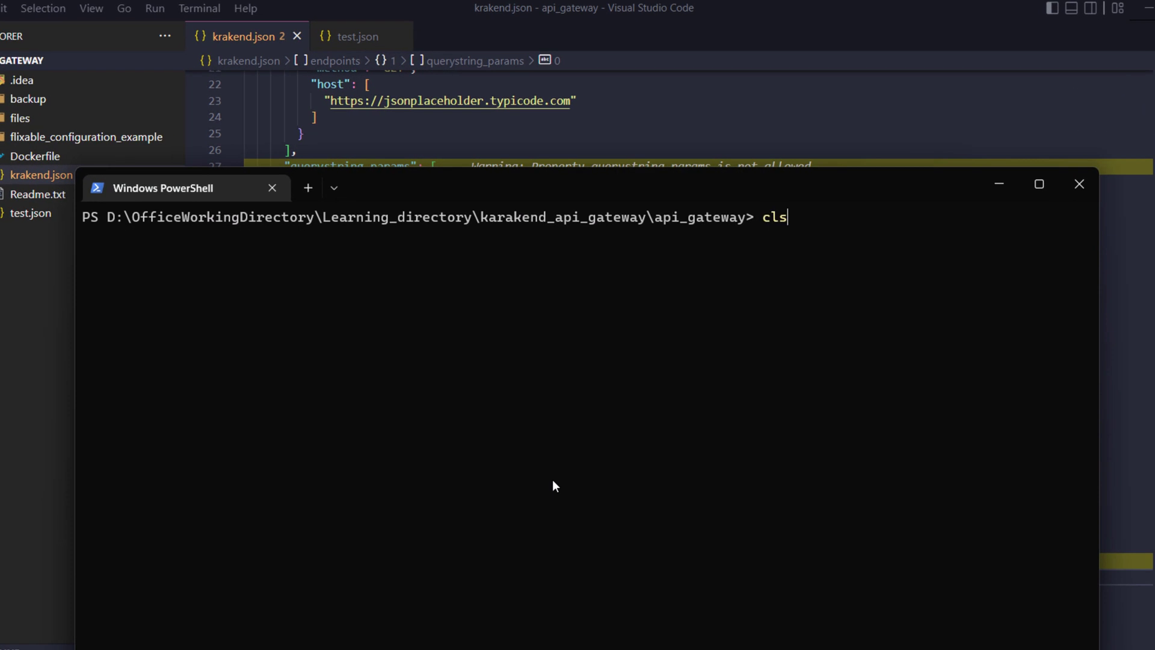
Step: Build krakend-api-gateway-v1, delete the old krakend container, and run a new one on port 8080
text(docker build . -t krakend-api-gateway-v1)
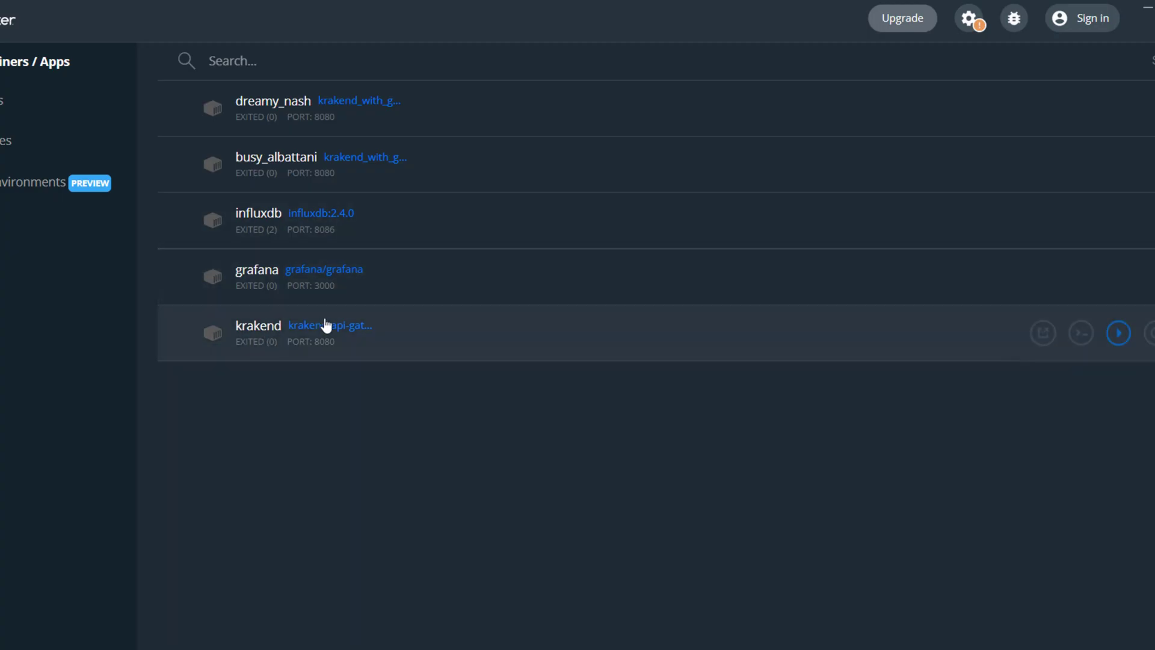
click(1152, 333)
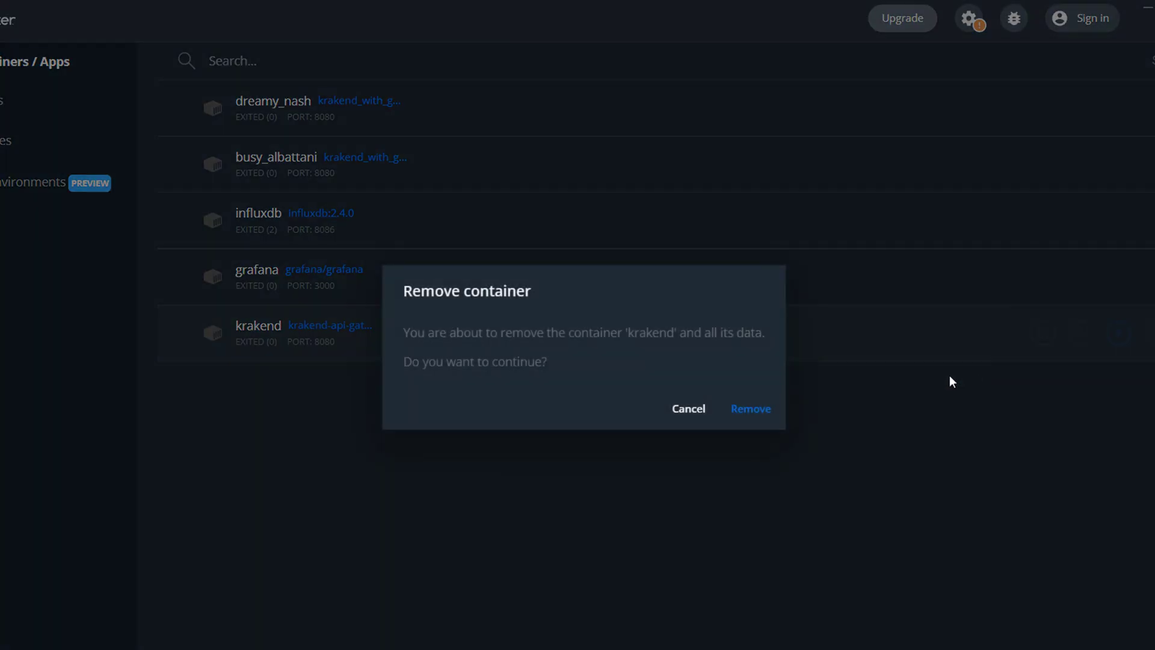
click(750, 409)
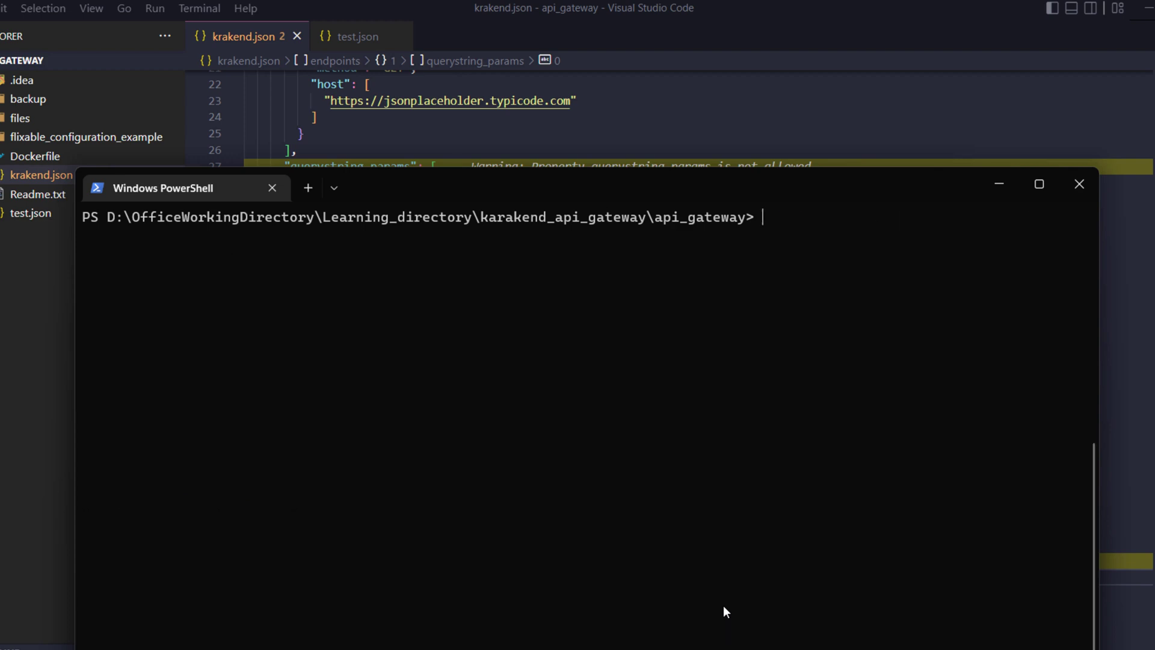
text(docker run -it -p 8080:8080 --name krakend krakend-api-gateway-v1)
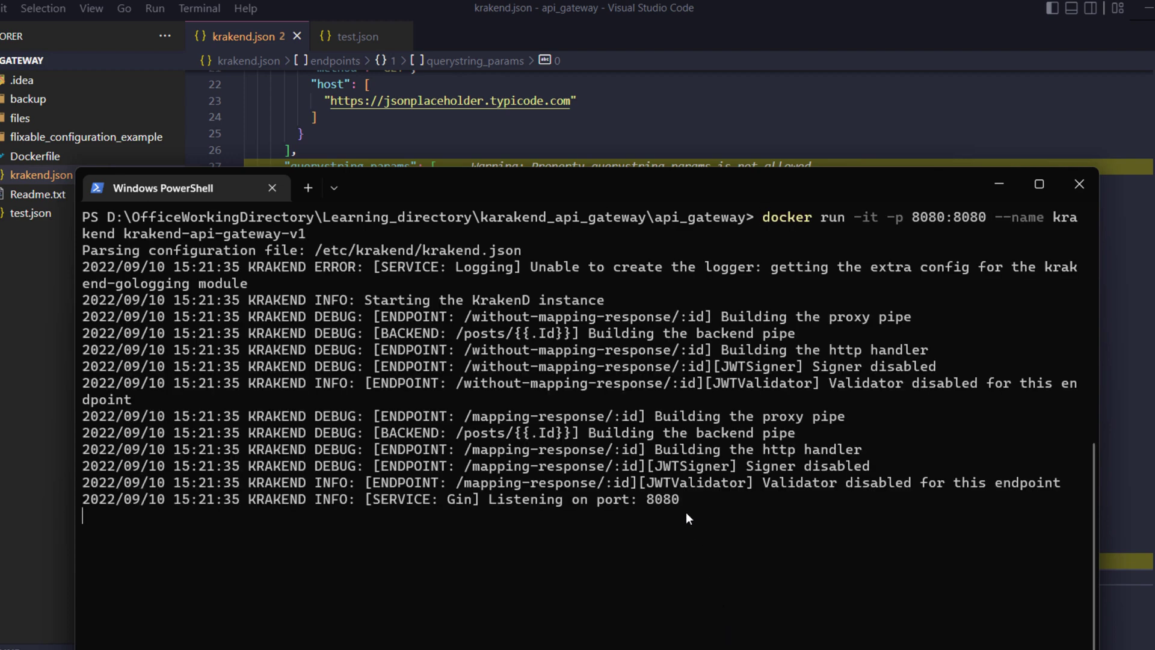
mouse_move(368, 646)
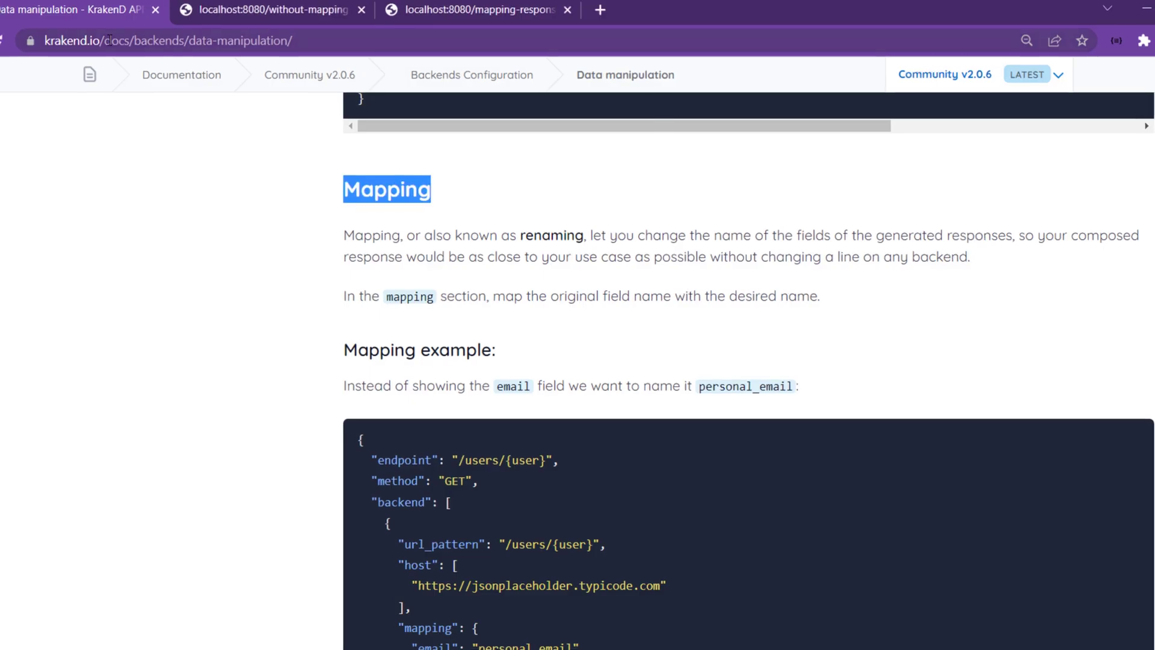
Step: Place the unmapped post 2 response beside the mapped window and highlight Details
click(302, 26)
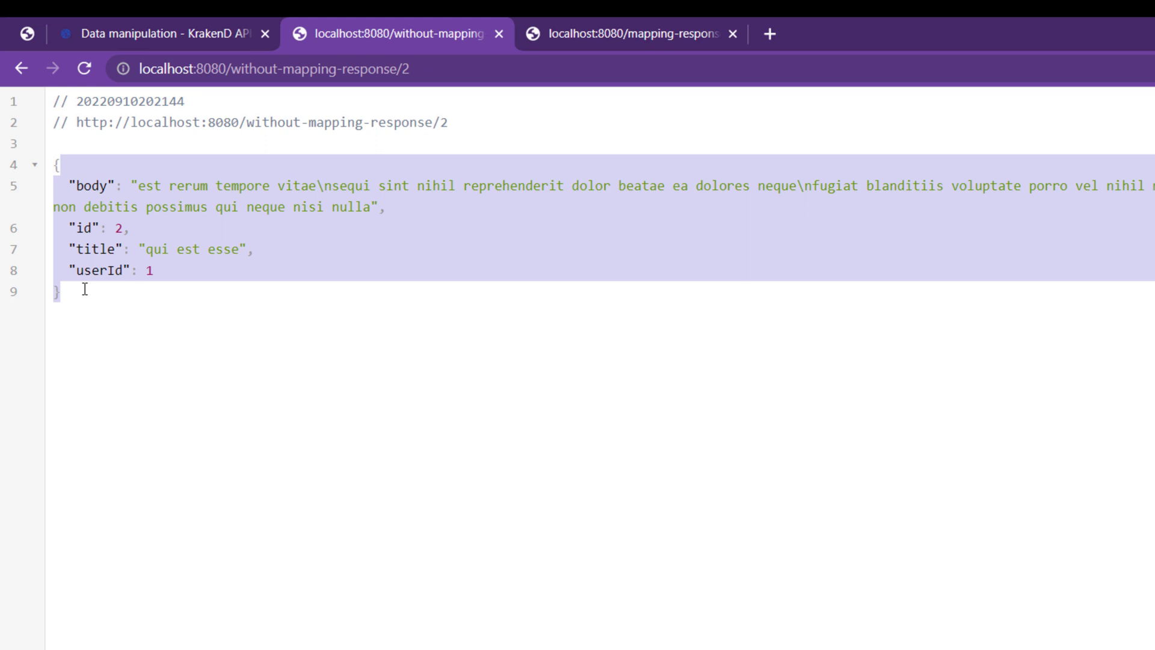
mouse_move(630, 33)
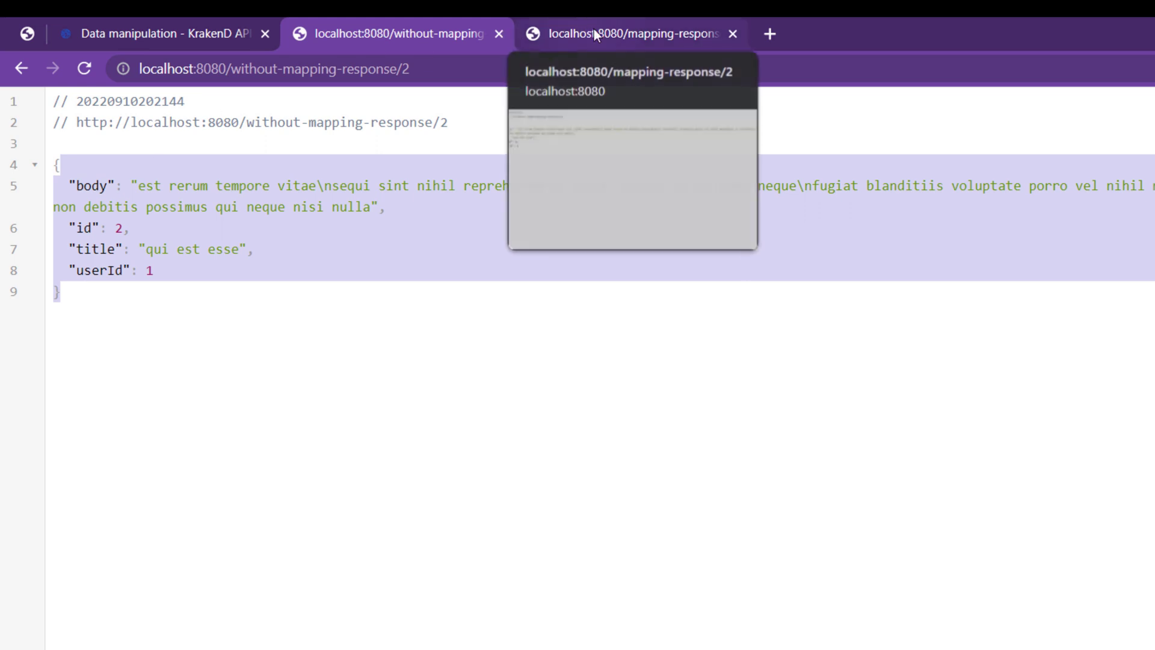
click(631, 33)
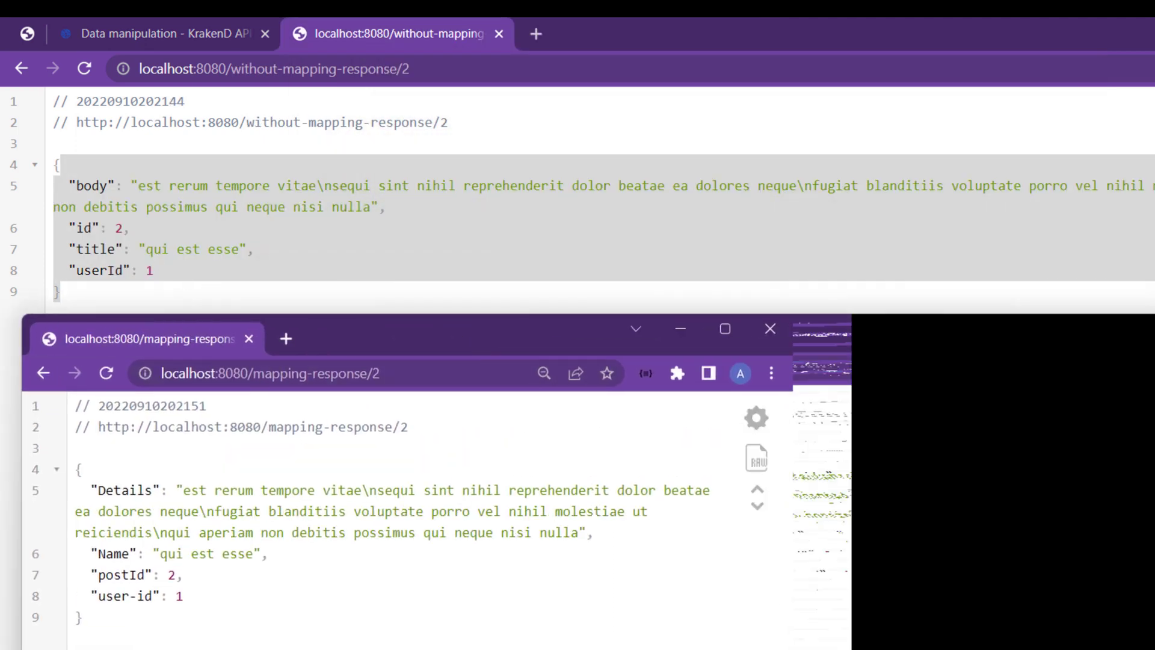
click(725, 329)
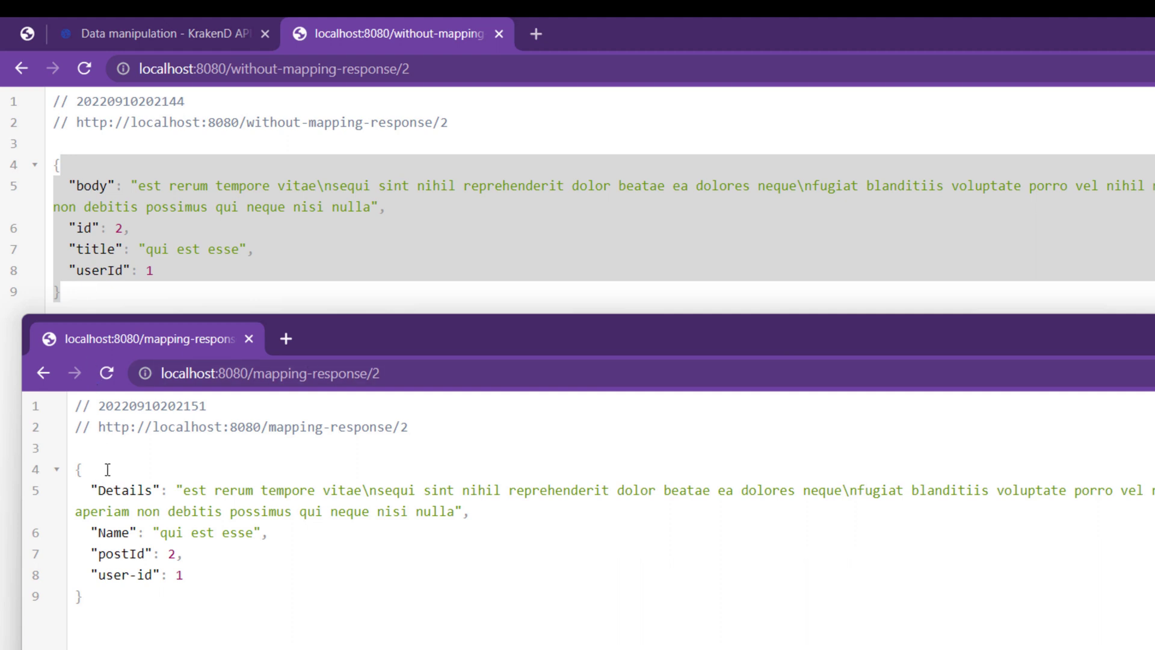
double_click(125, 490)
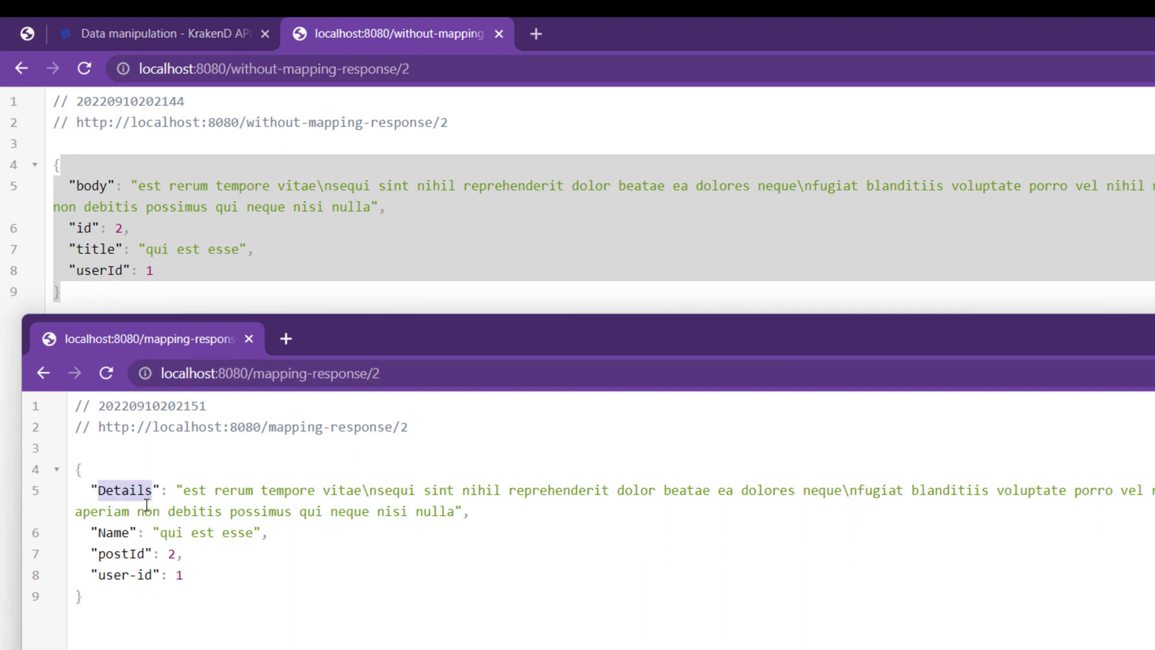